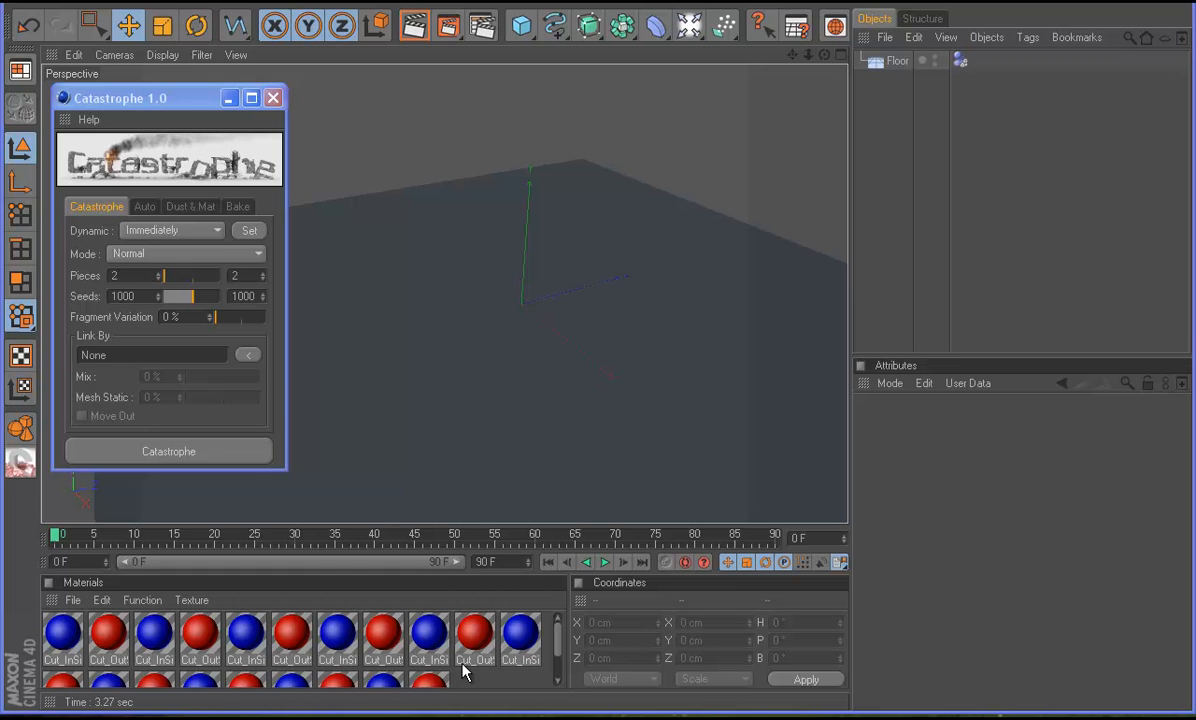
{"action": "mouse_move", "coordinate": [100, 354]}
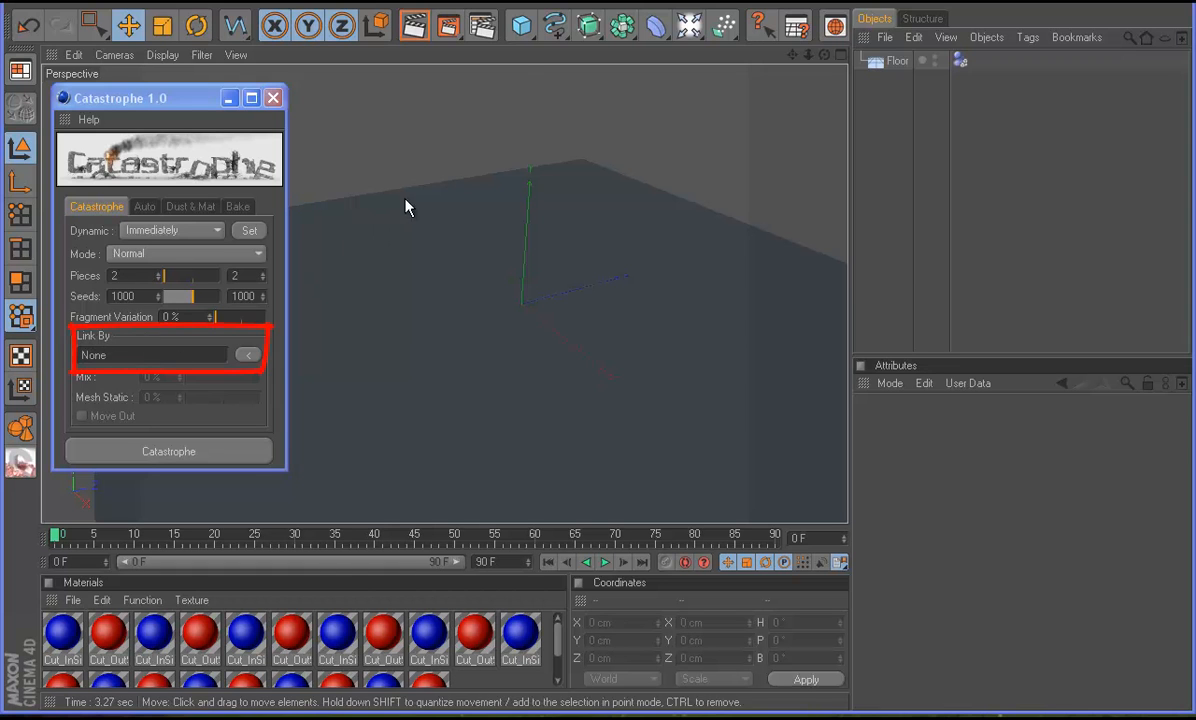
- Add a Cube stretched to 824 cm on X and a Sphere as Catastrophe's Link By object
{"action": "left_click", "coordinate": [520, 24]}
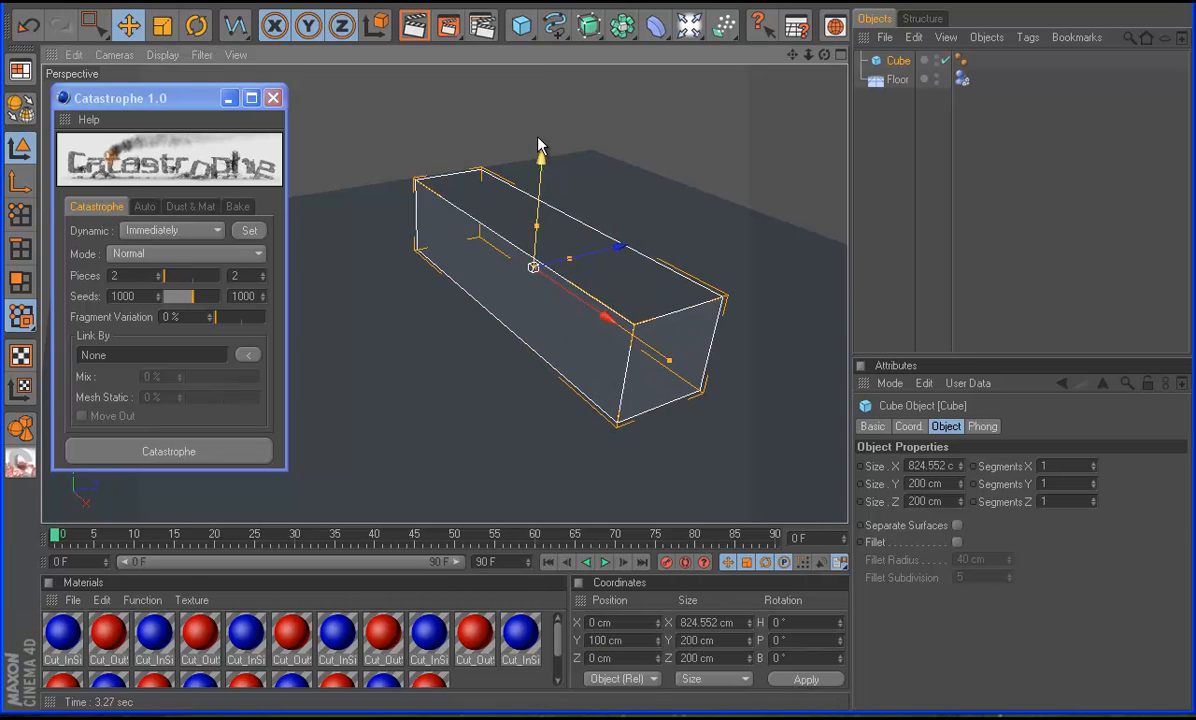
{"action": "left_click", "coordinate": [516, 22]}
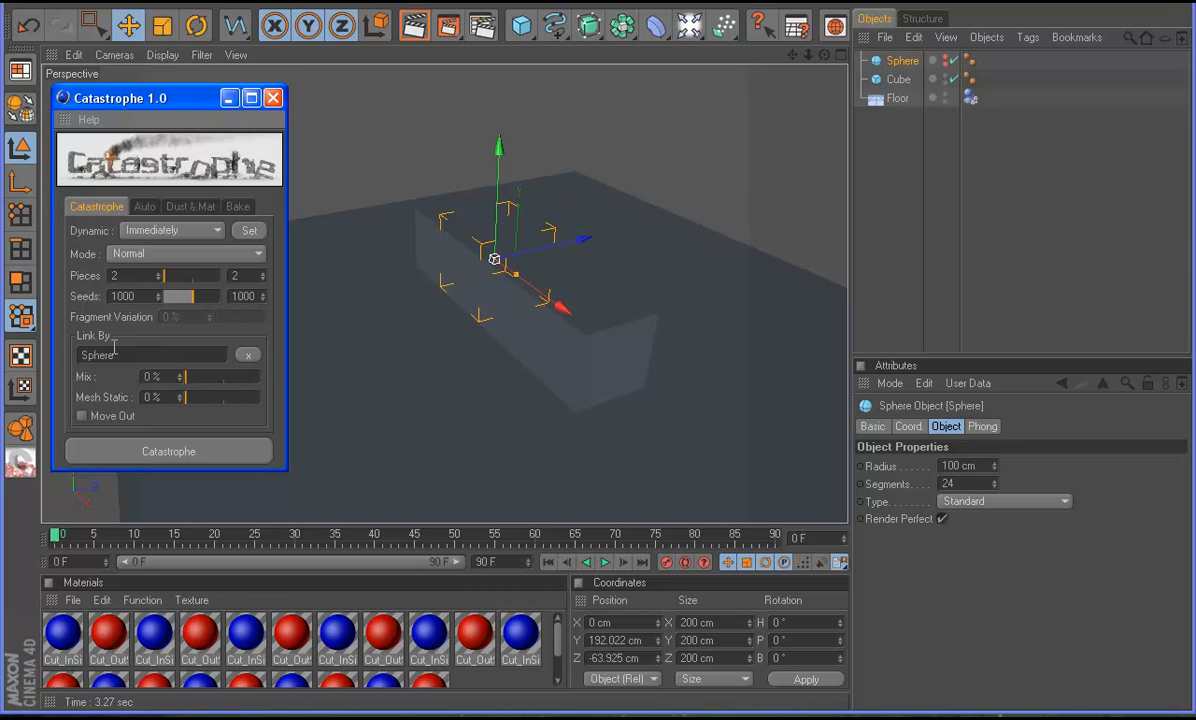
{"action": "mouse_move", "coordinate": [464, 244]}
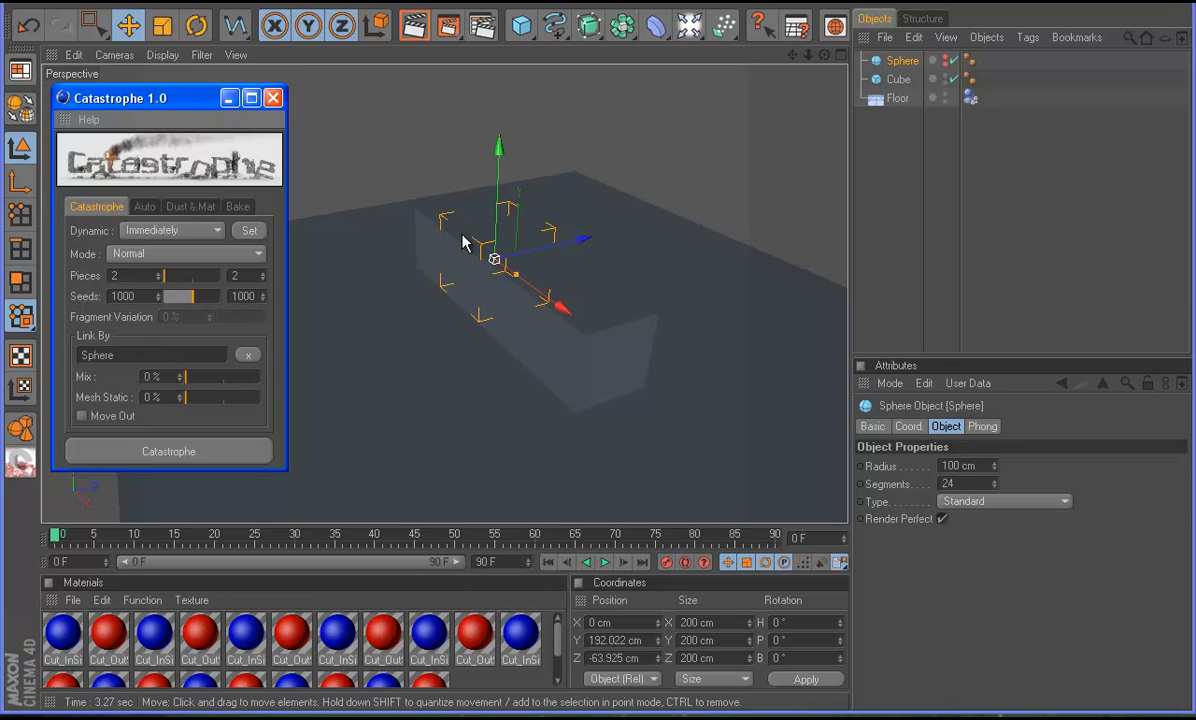
- Fracture the selected box into 100 Catastrophe pieces
{"action": "left_click", "coordinate": [898, 78]}
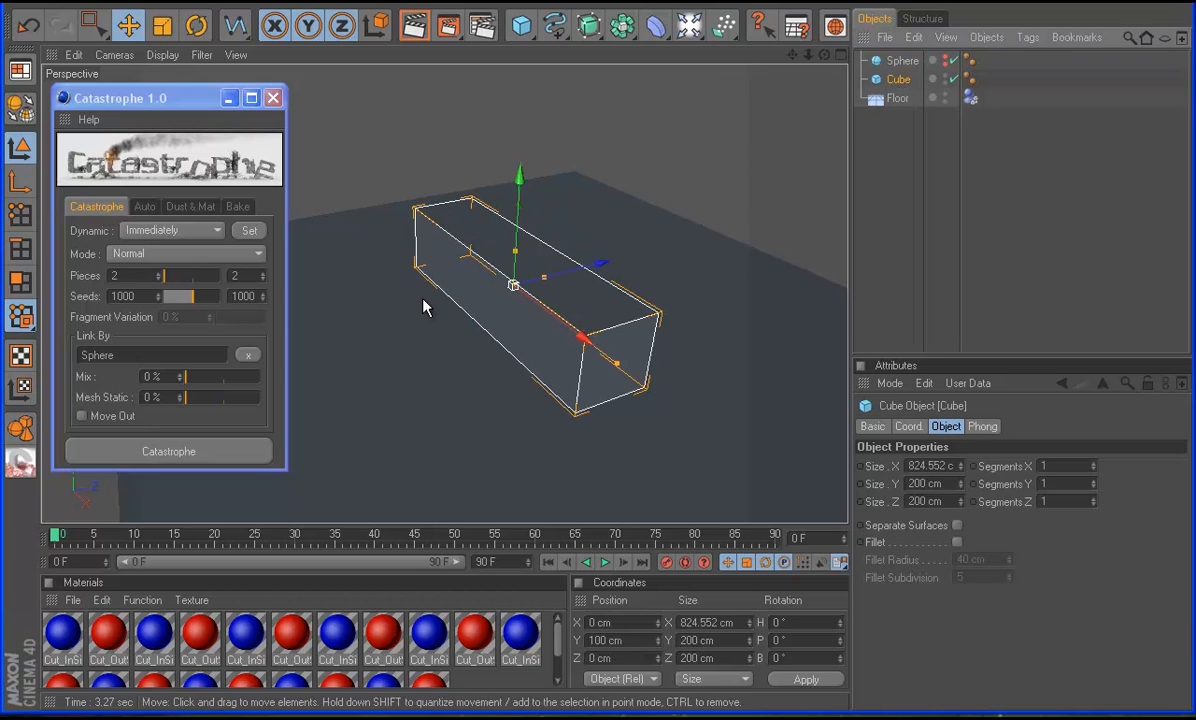
{"action": "type", "text": "100"}
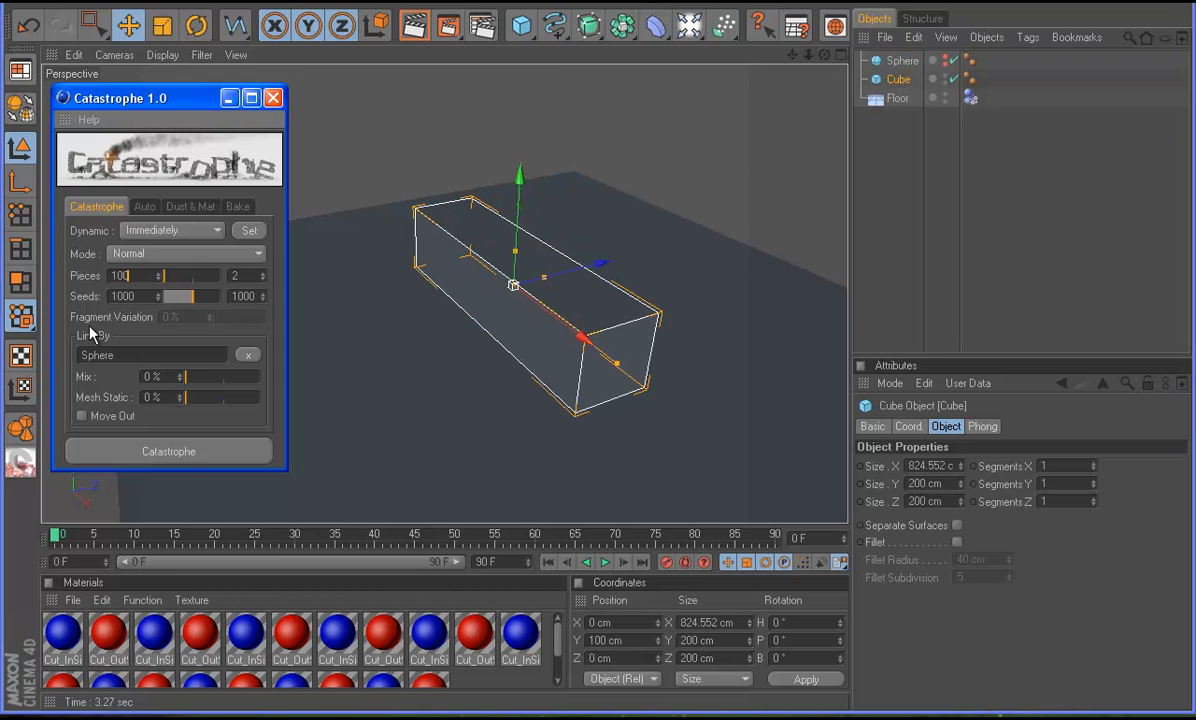
{"action": "left_click", "coordinate": [168, 452]}
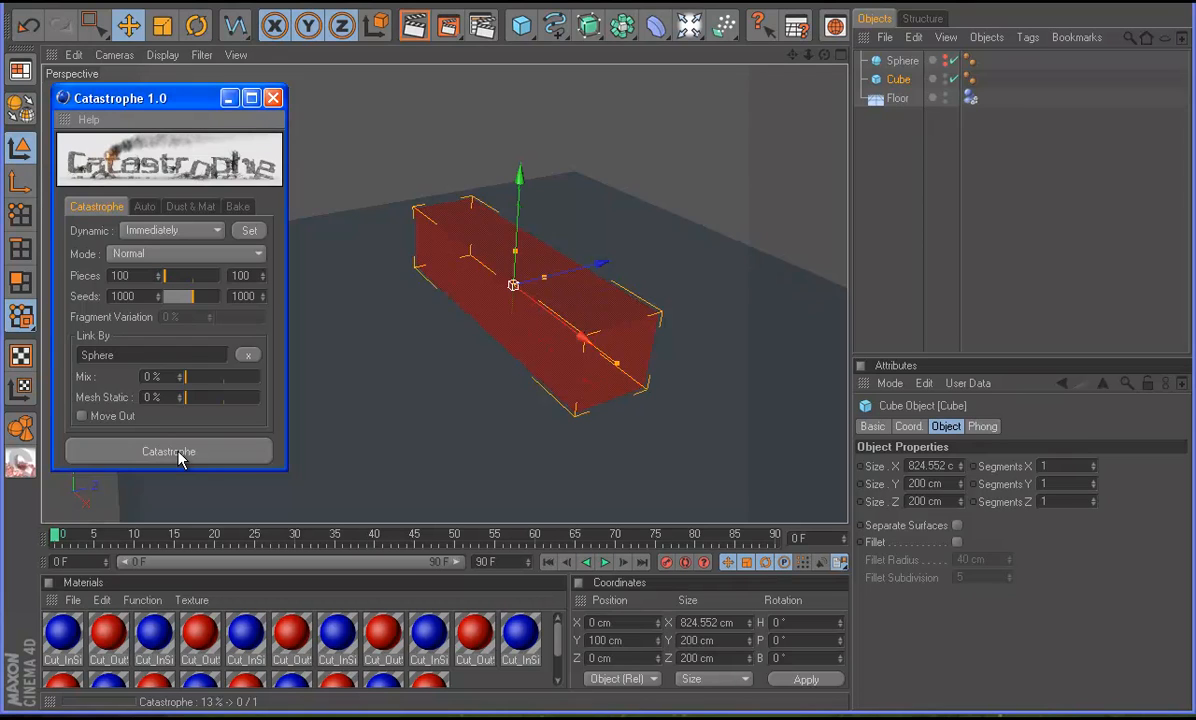
{"action": "left_click", "coordinate": [168, 452]}
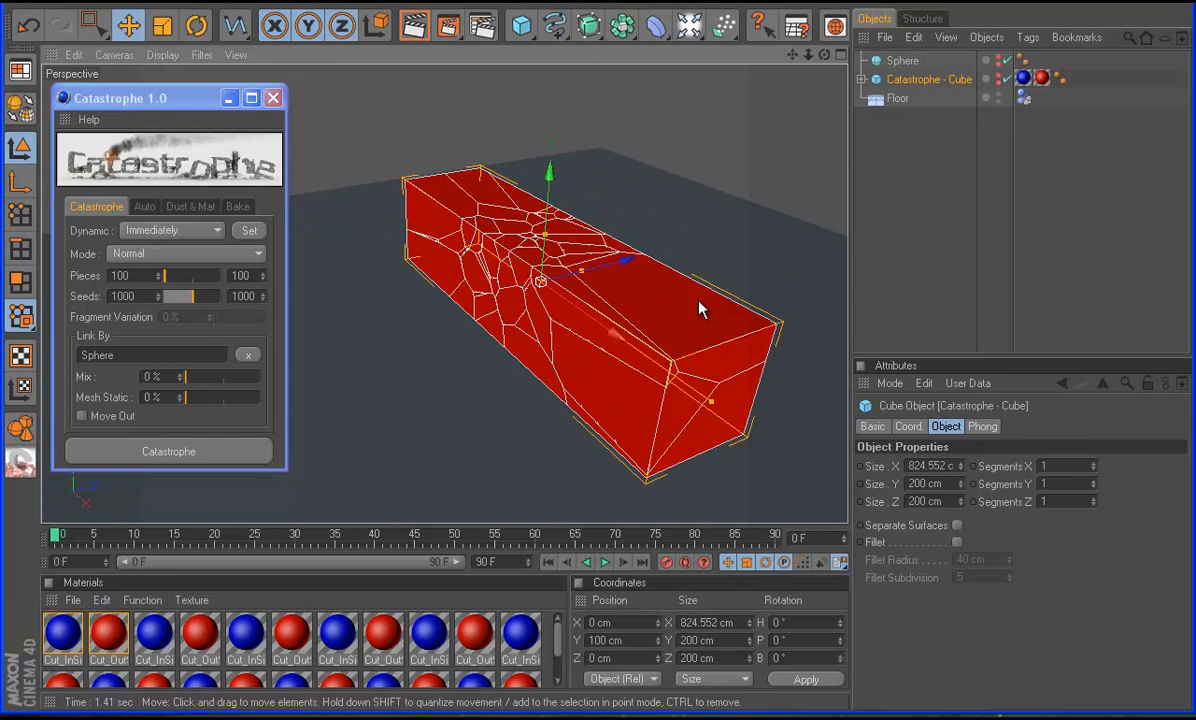
- Play the animation to watch the fragments scatter, then stop playback
{"action": "left_click", "coordinate": [602, 562]}
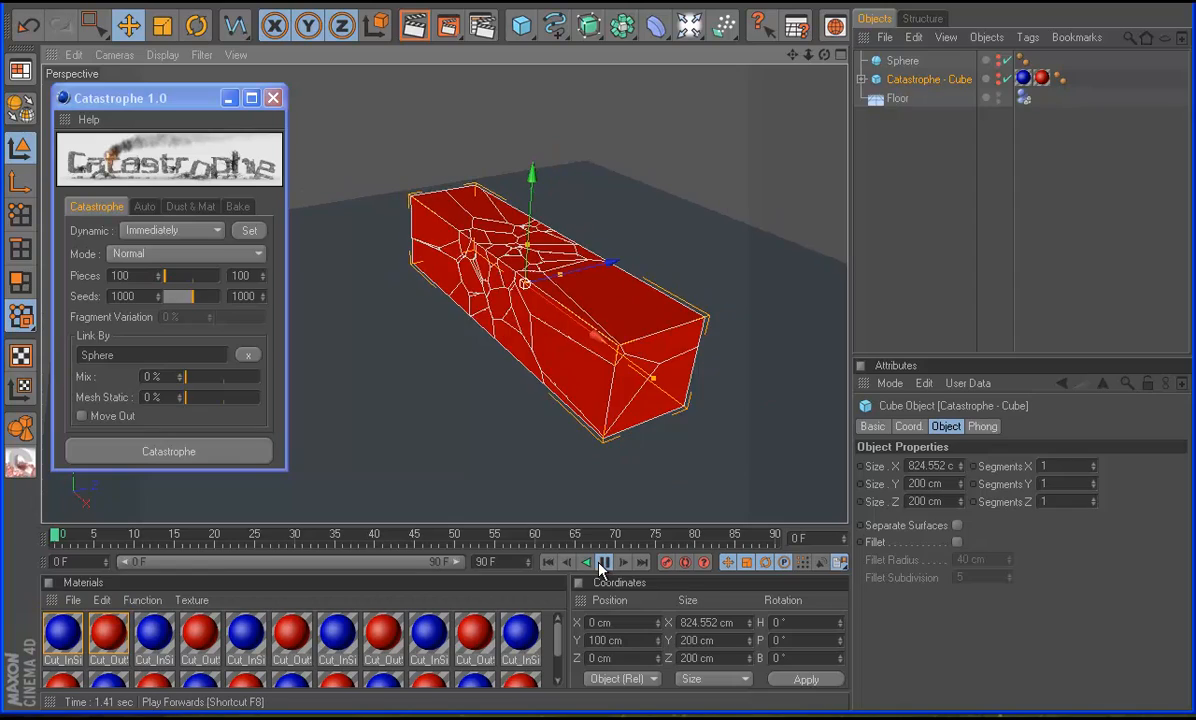
{"action": "left_click", "coordinate": [600, 562]}
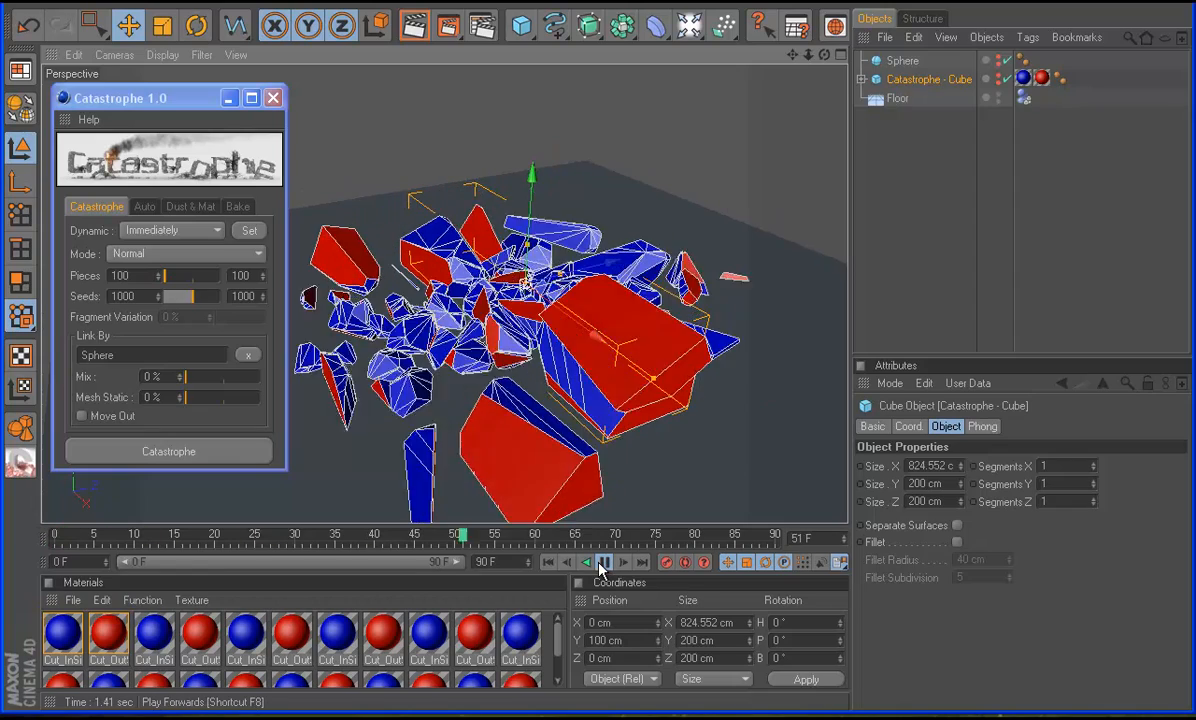
{"action": "left_click", "coordinate": [546, 562]}
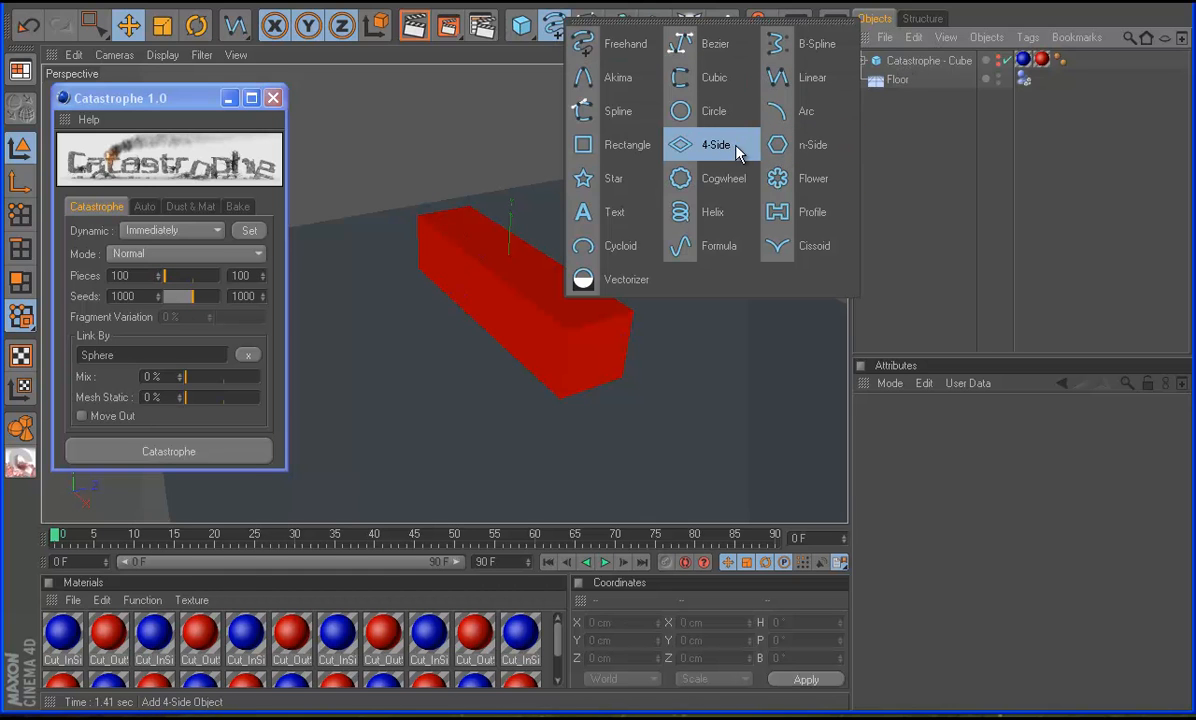
{"action": "mouse_move", "coordinate": [700, 156]}
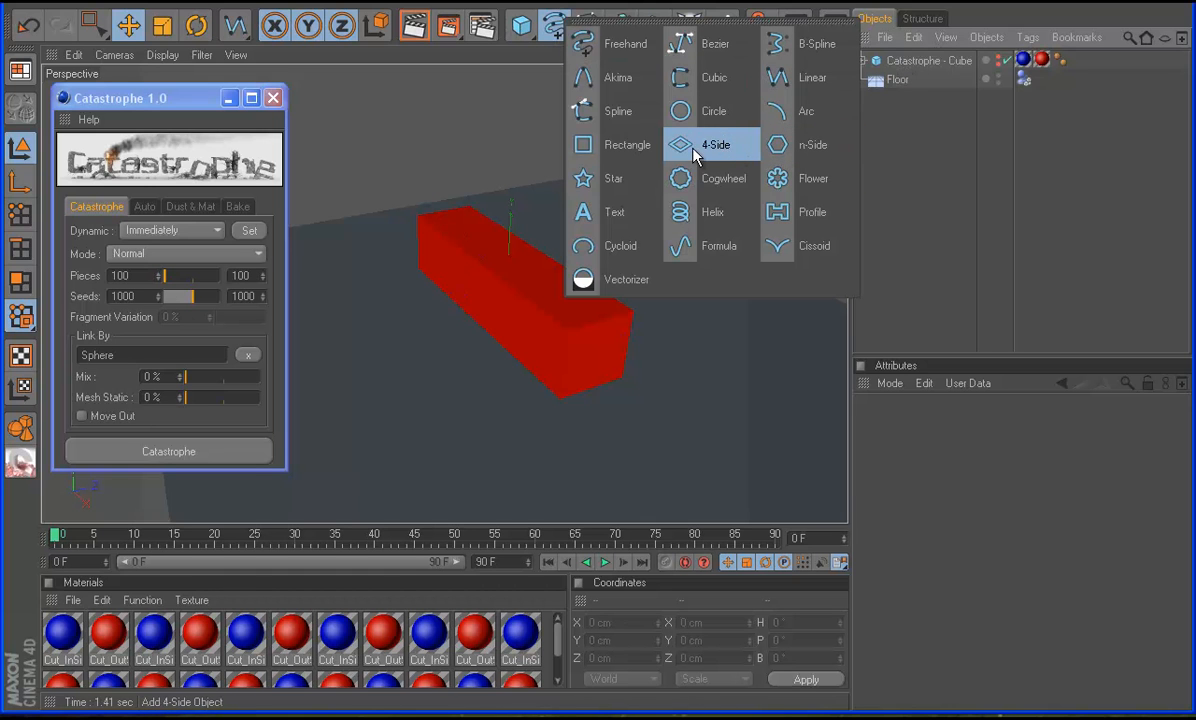
- Add a Star spline to the scene after removing the Sphere
{"action": "left_click", "coordinate": [584, 178]}
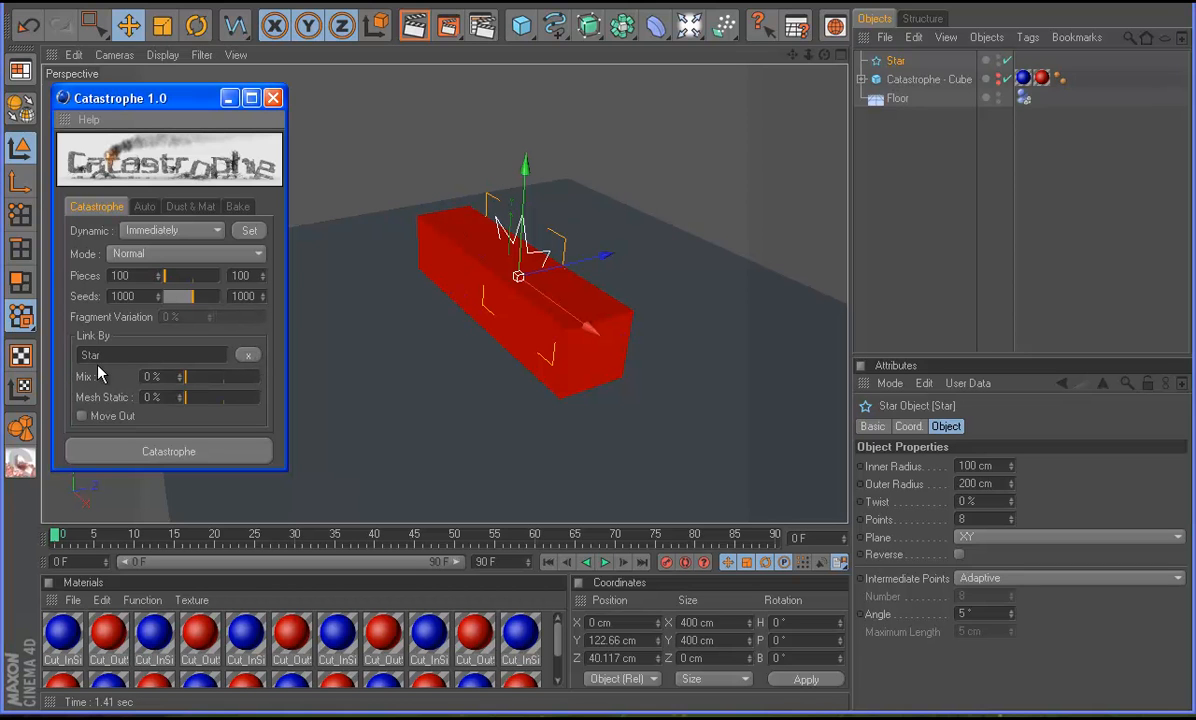
- Re-fracture the box with the Star as link and orbit to view along it
{"action": "left_click", "coordinate": [168, 452]}
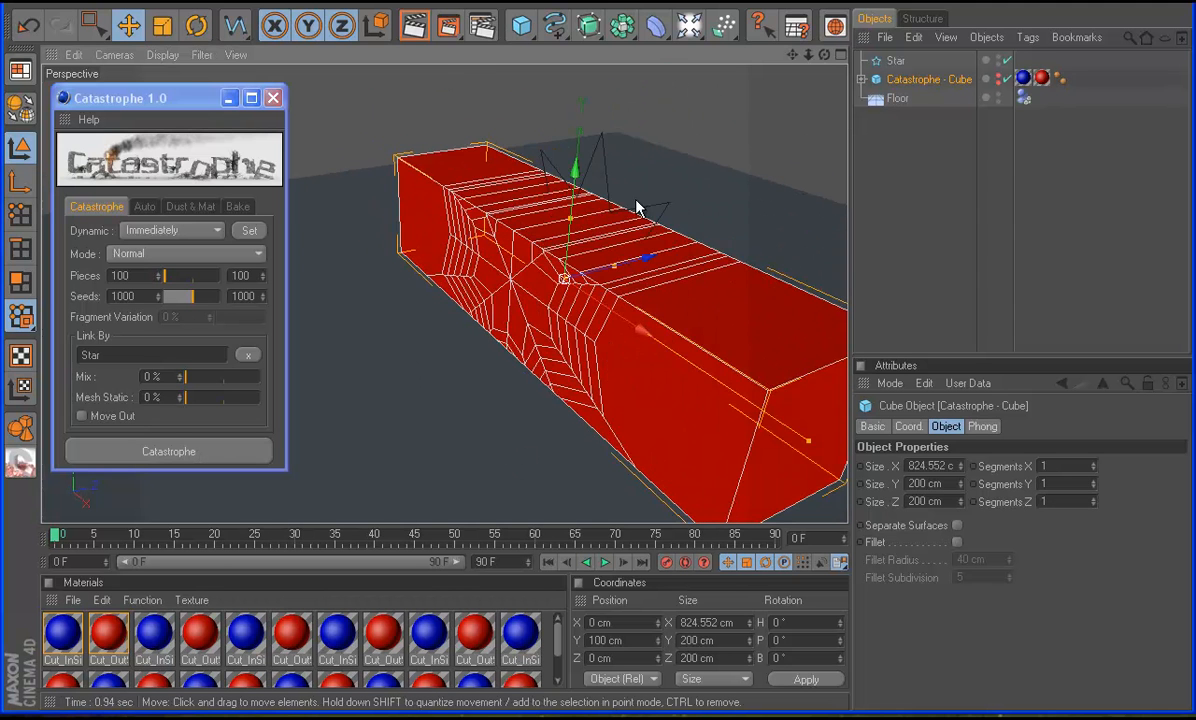
{"action": "left_click_drag", "start_coordinate": [640, 210], "coordinate": [610, 380]}
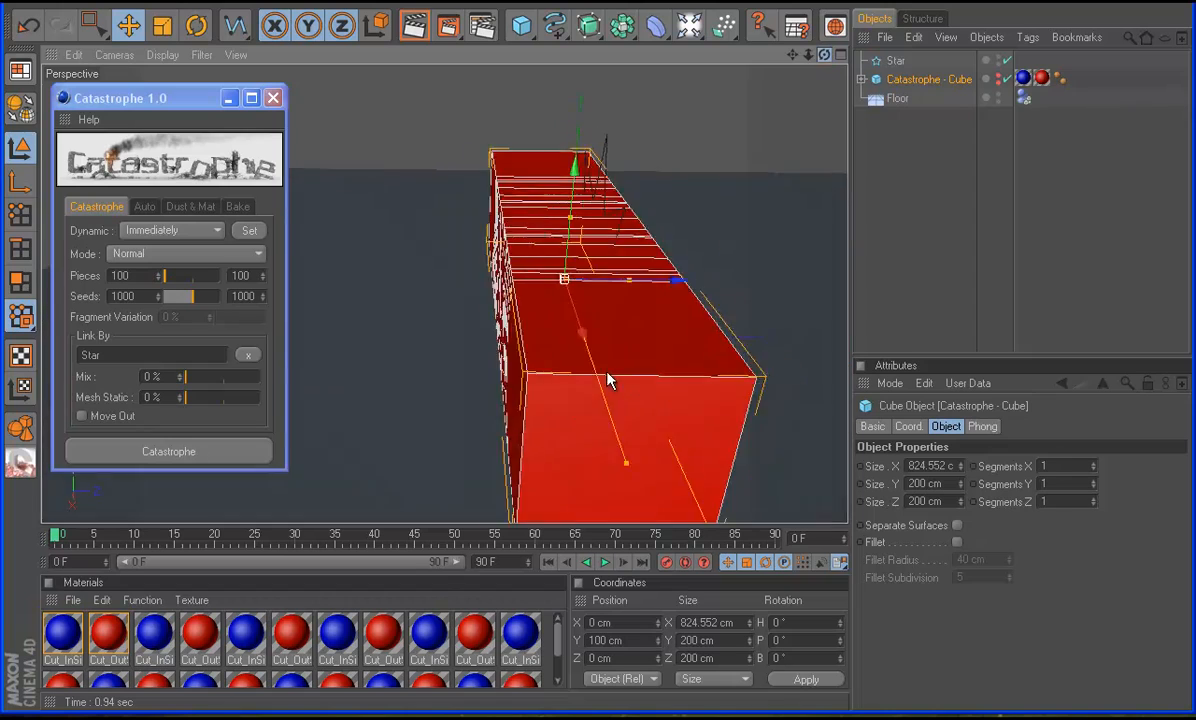